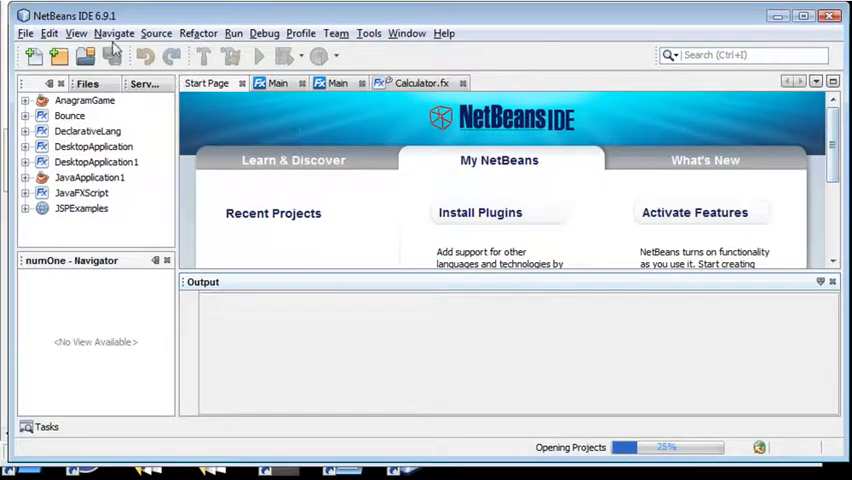
Step: Create a new project of type JavaFX Desktop Business Application
left_click(25, 33)
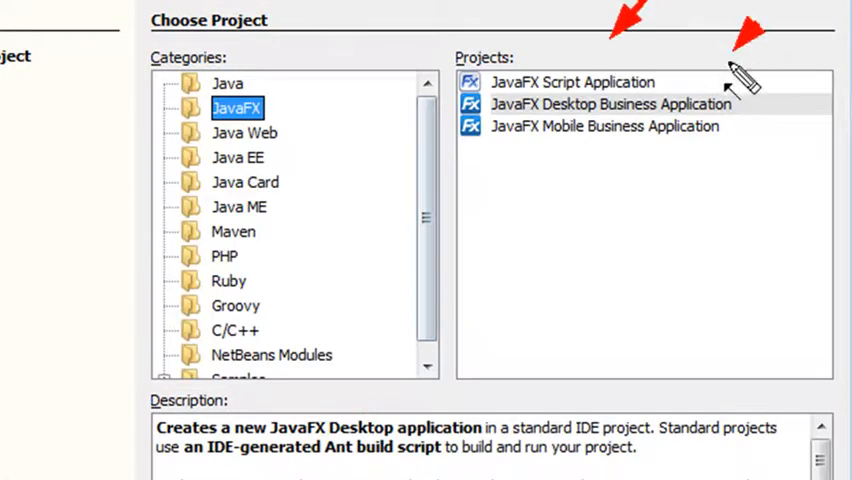
mouse_move(665, 180)
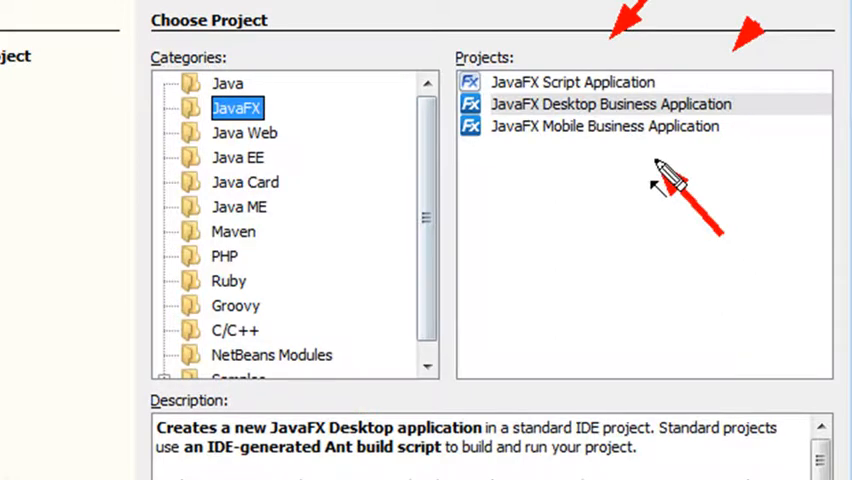
left_click(610, 104)
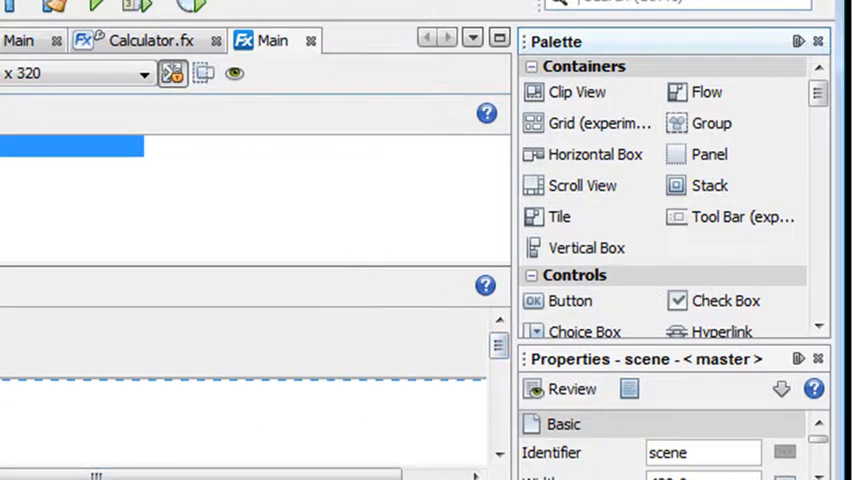
Step: Drag a Button from the Palette's Controls section into the Main scene
left_click_drag(570, 300, 390, 415)
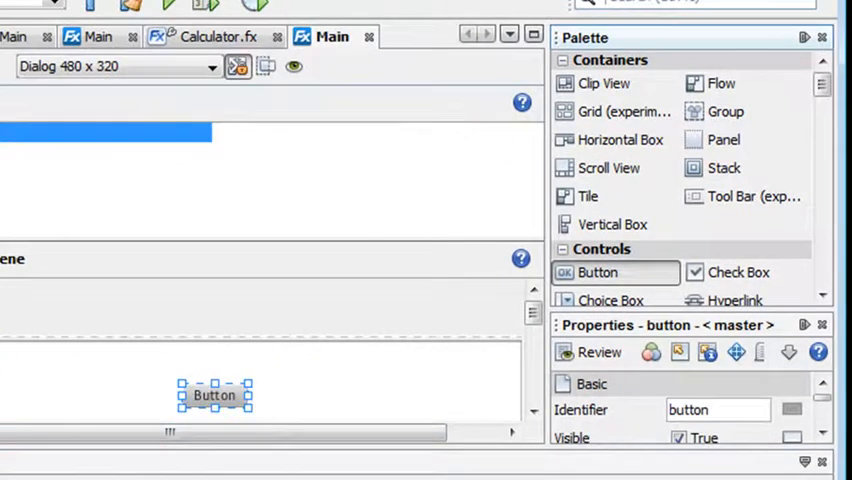
mouse_move(82, 210)
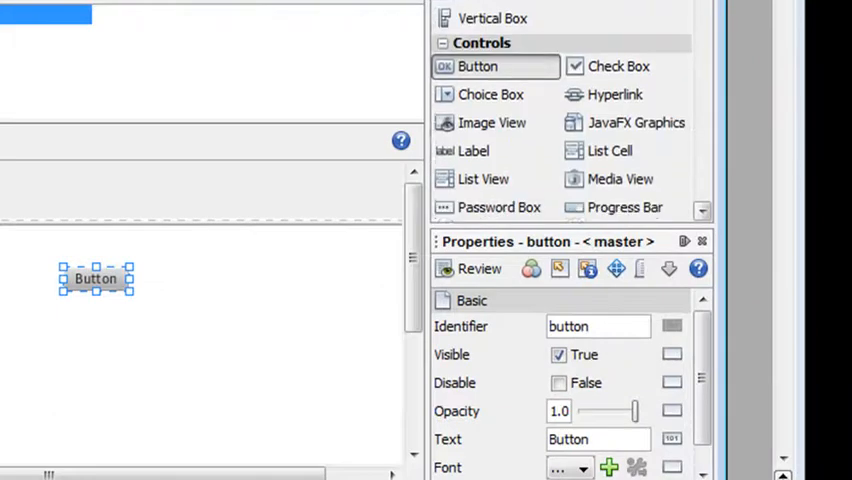
Step: Apply a Drop Shadow effect from the Palette to the button and adjust its width and height
scroll("down", 3)
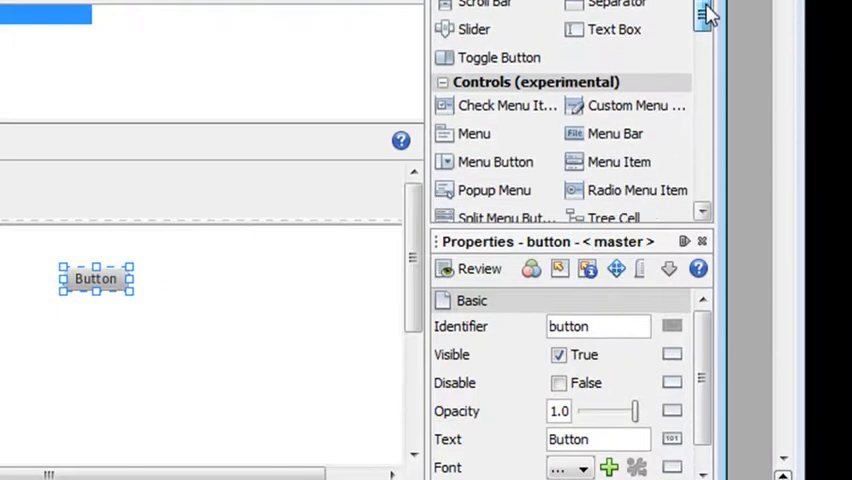
scroll("down", 3)
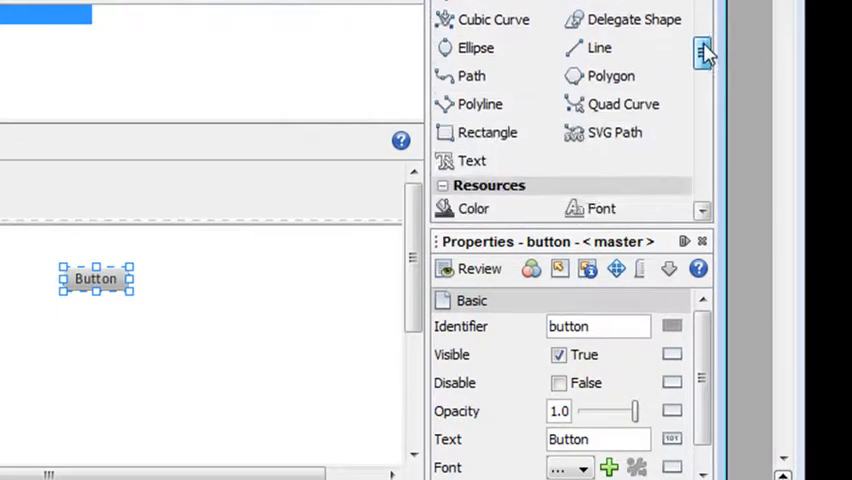
scroll("down", 3)
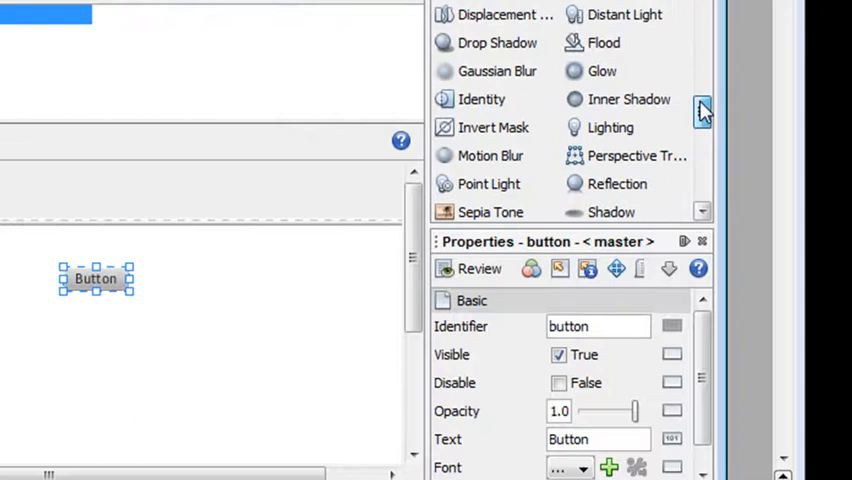
scroll("down", 3)
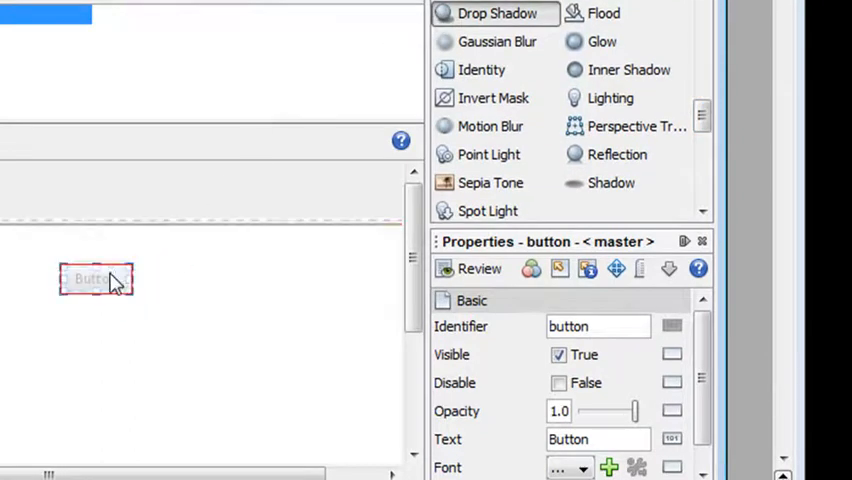
left_click(496, 13)
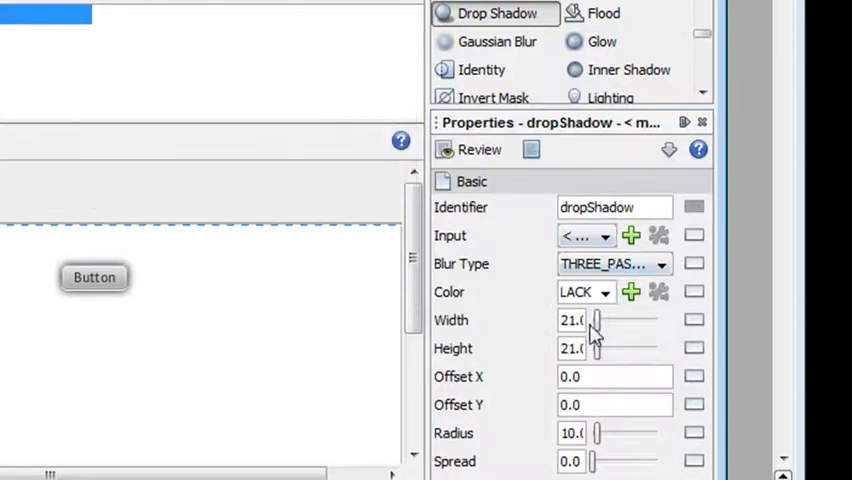
left_click_drag(595, 320, 610, 320)
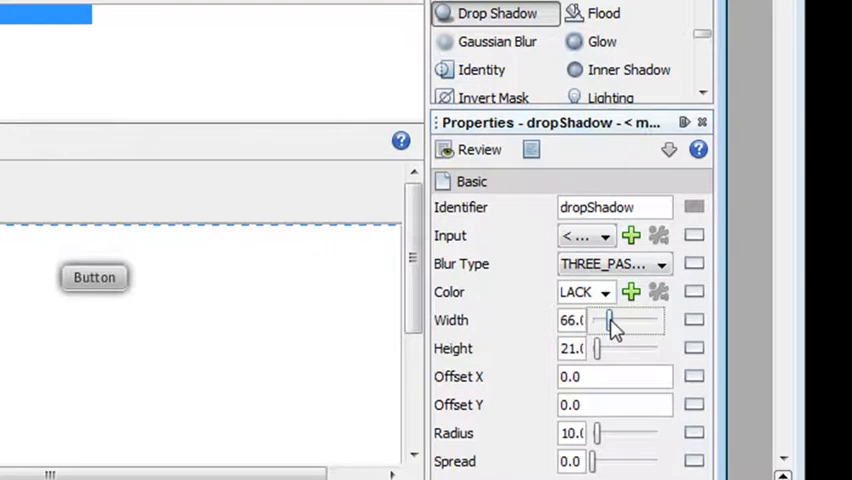
left_click_drag(610, 320, 595, 320)
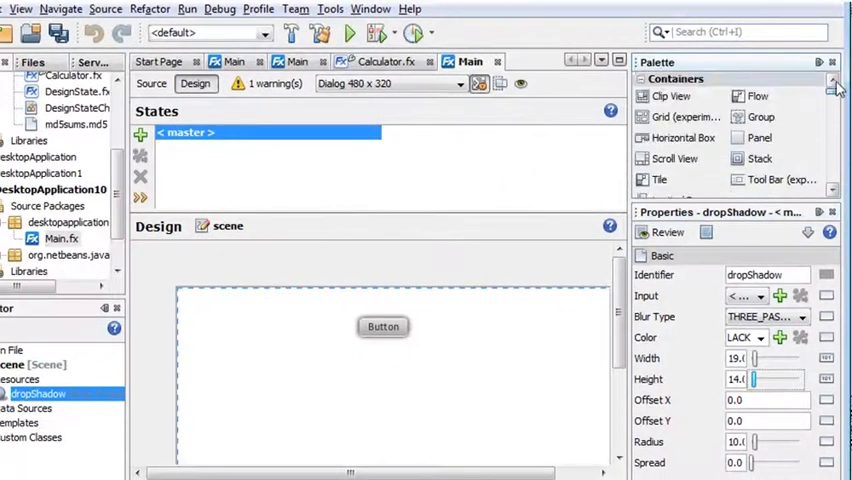
scroll("down", 3)
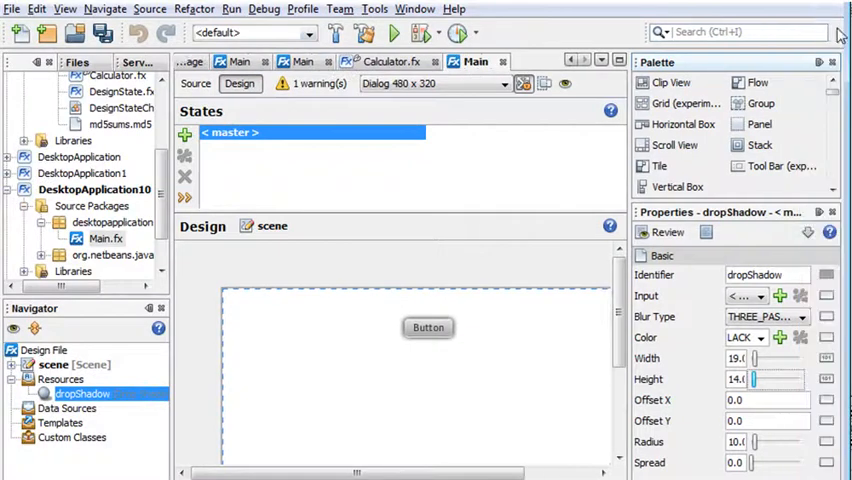
scroll("down", 3)
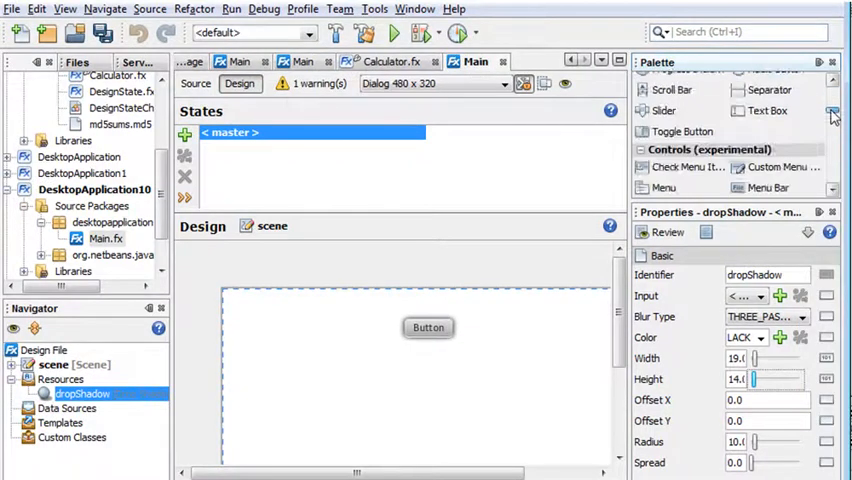
scroll("down", 3)
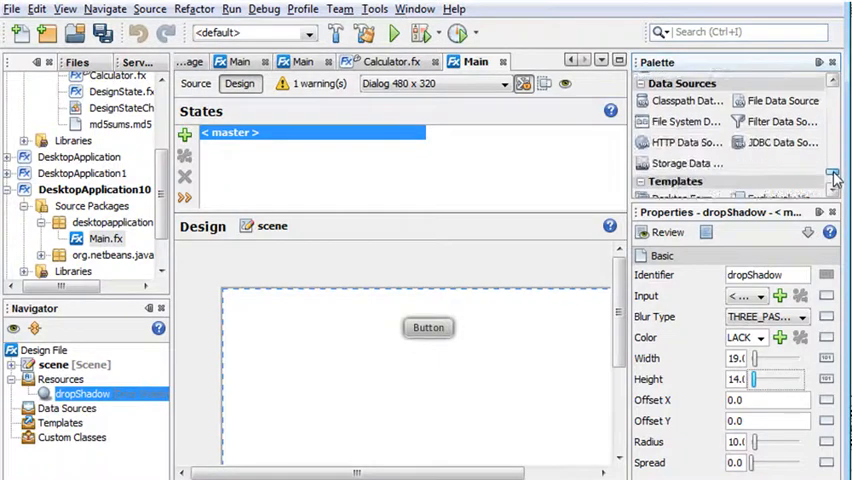
scroll("down", 3)
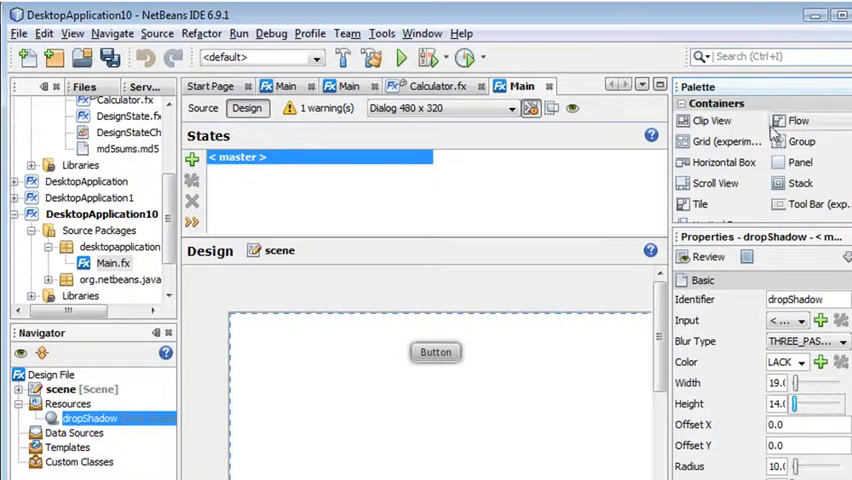
left_click(435, 351)
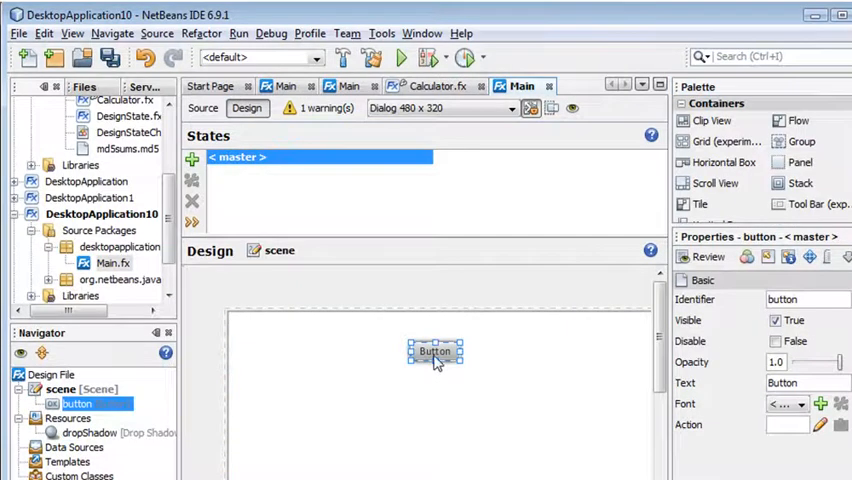
left_click(203, 107)
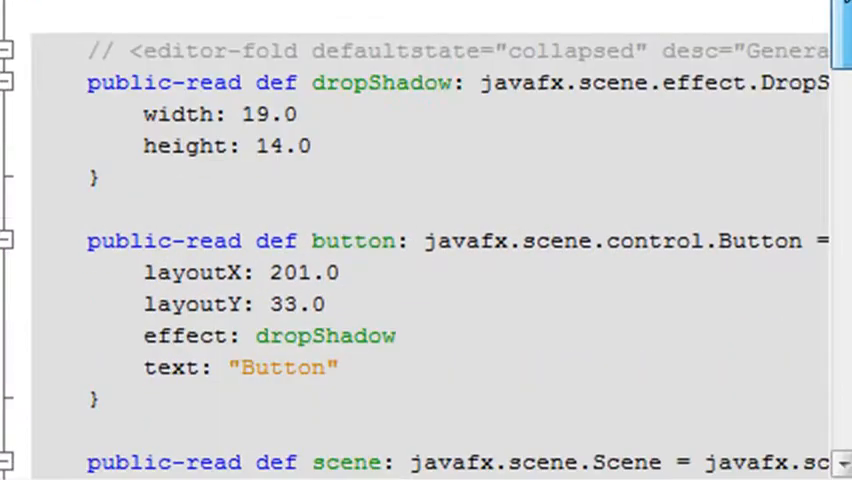
Step: Scroll through the generated source to review the dropShadow, button and scene code
scroll("down", 3)
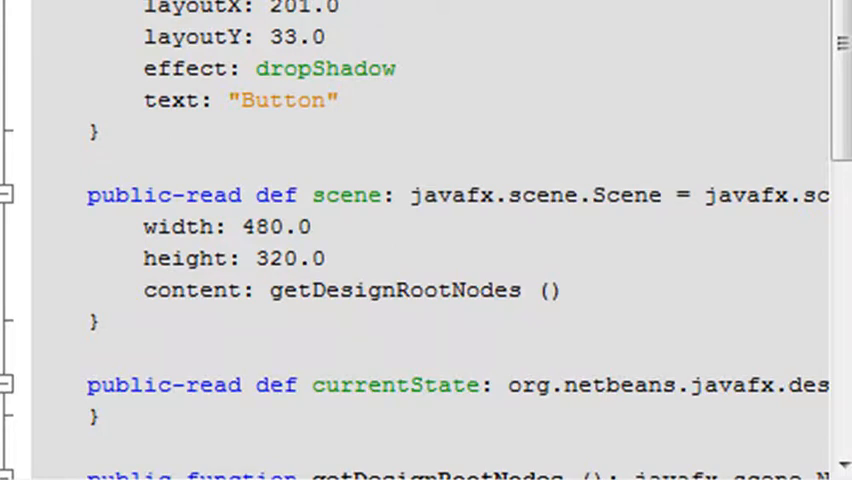
scroll("down", 3)
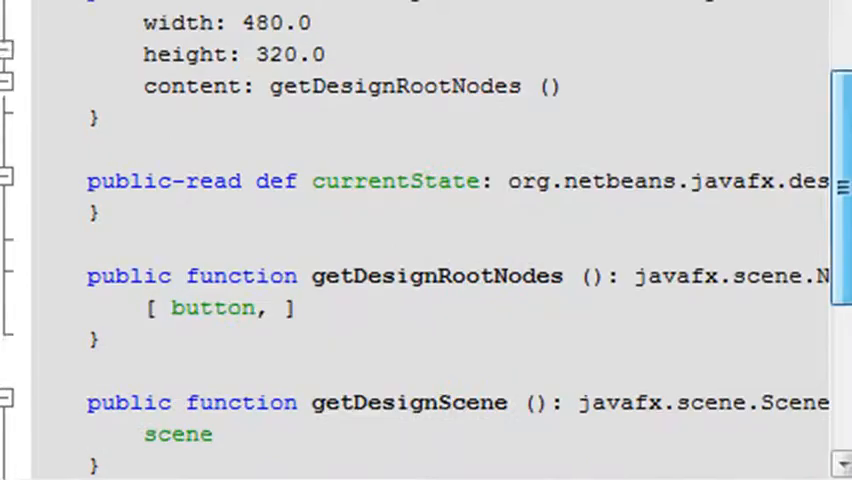
scroll("up", 3)
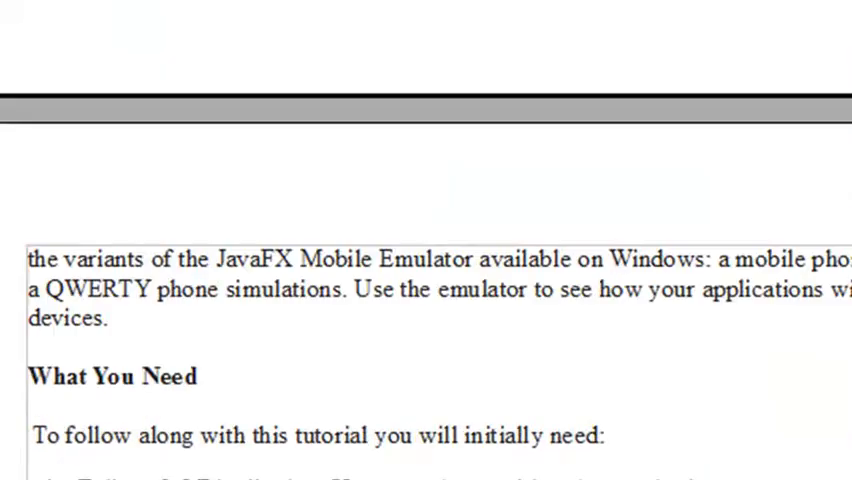
Step: Scroll the tutorial article down to the open source 3D LMS Dissertation Architecture diagram
scroll("down", 3)
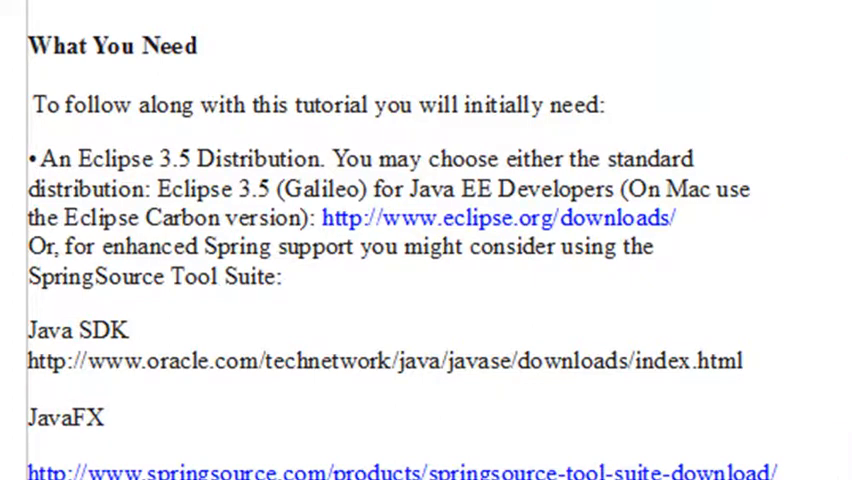
scroll("down", 3)
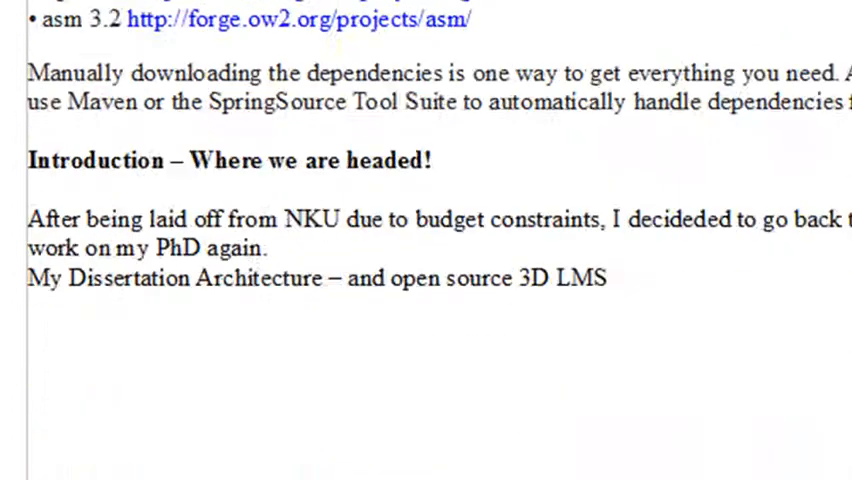
scroll("down", 3)
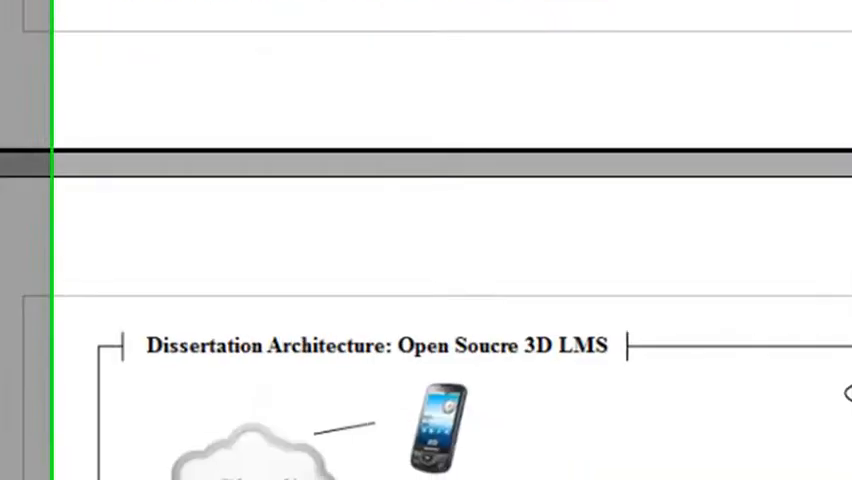
scroll("down", 3)
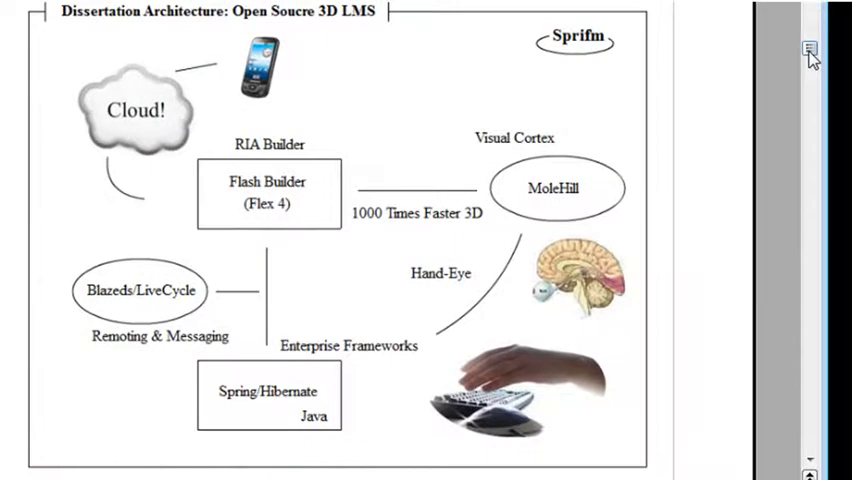